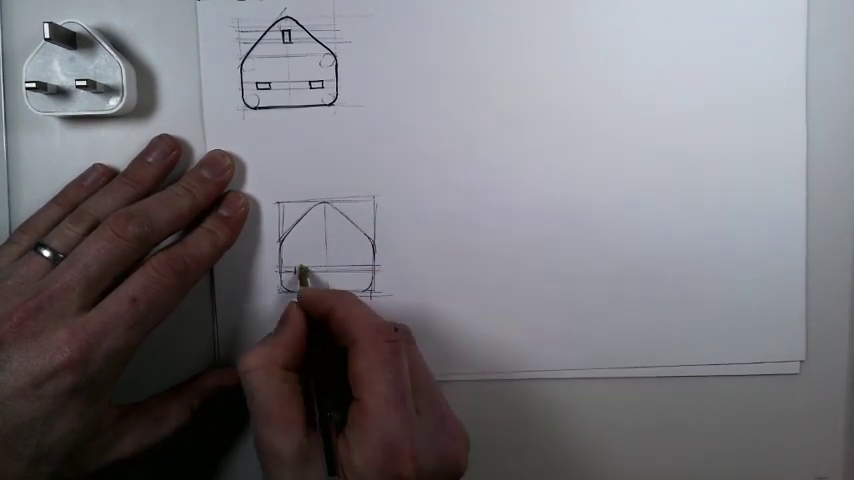
pyautogui.moveTo(300, 270); pyautogui.dragTo(360, 270)
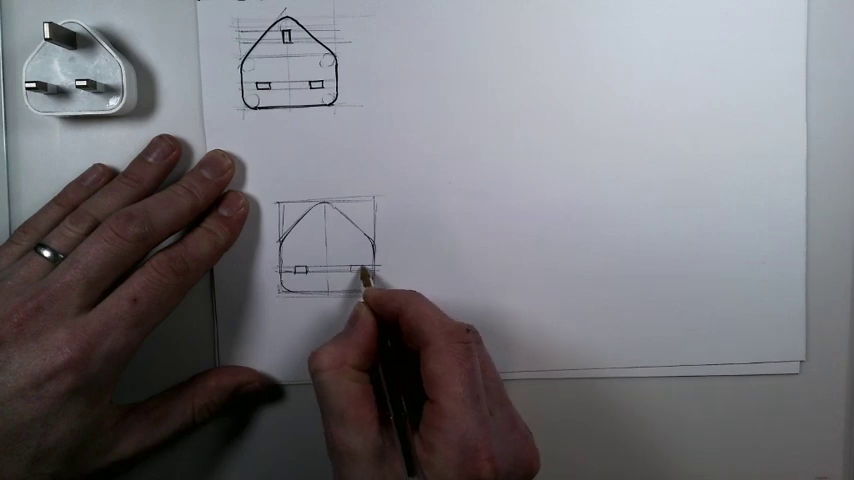